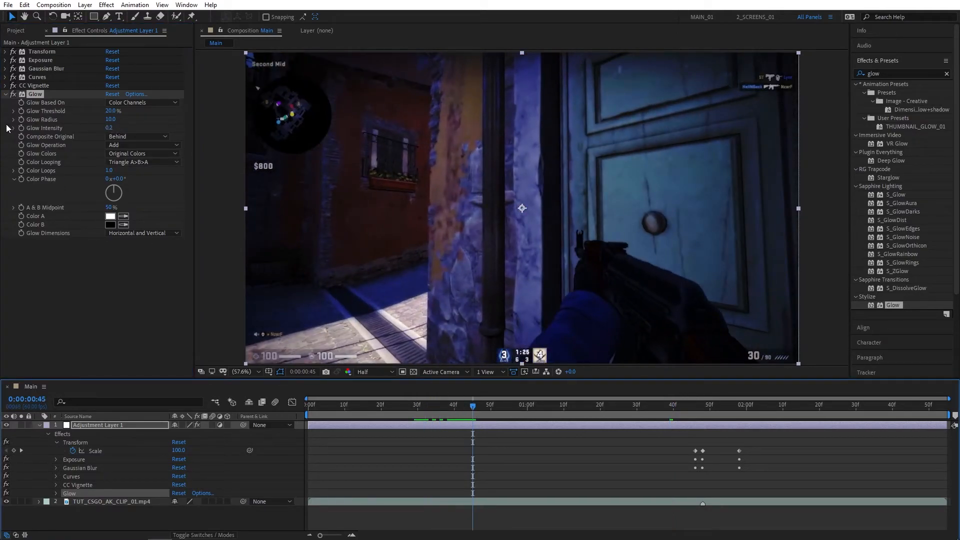
Jump to 0:00 and play a preview of the clip with Glow, Exposure, Blur, Curves and Vignette
left_click(308, 404)
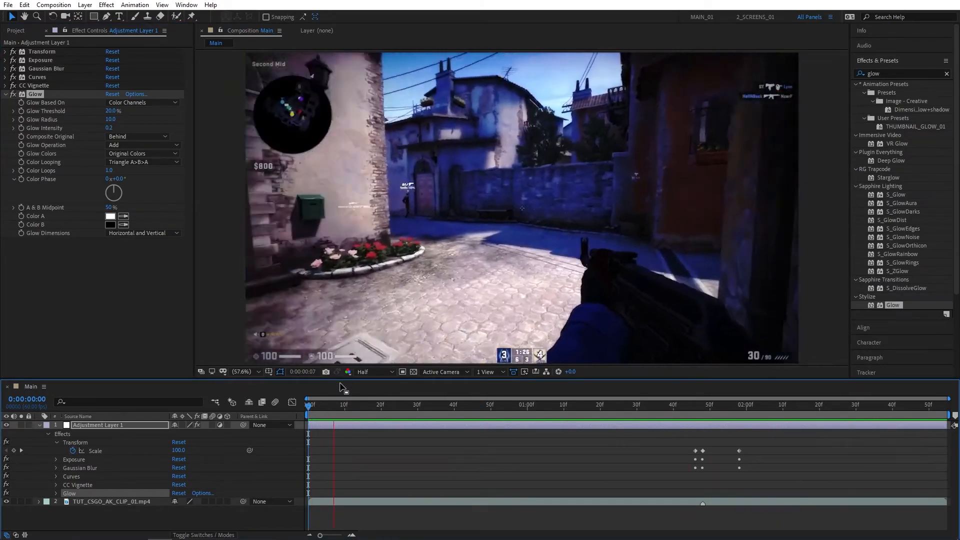